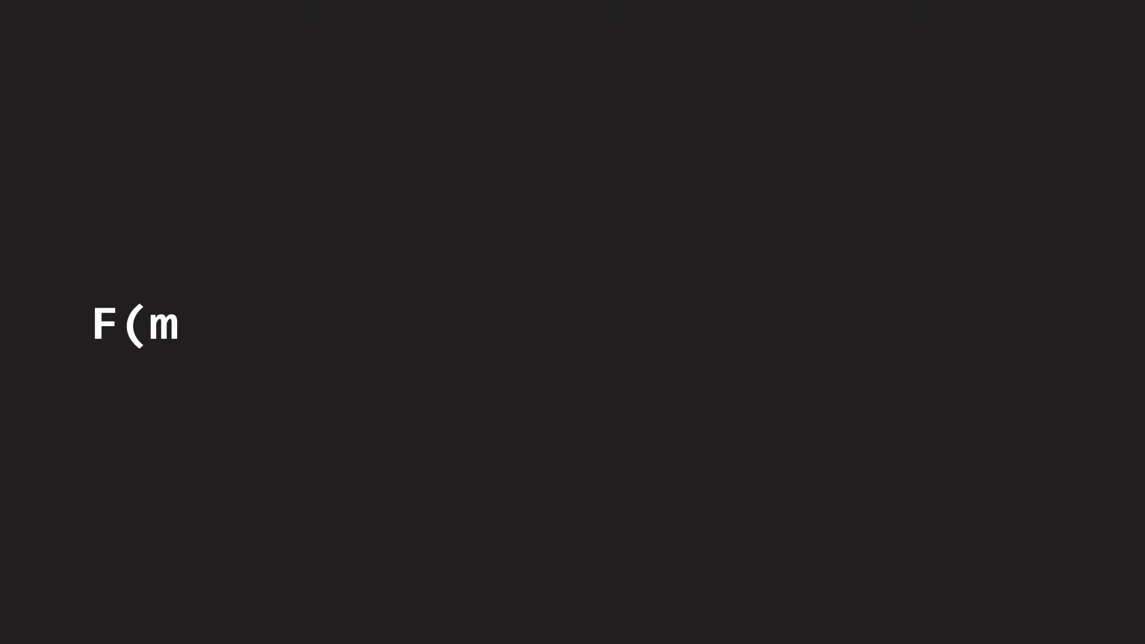
text())
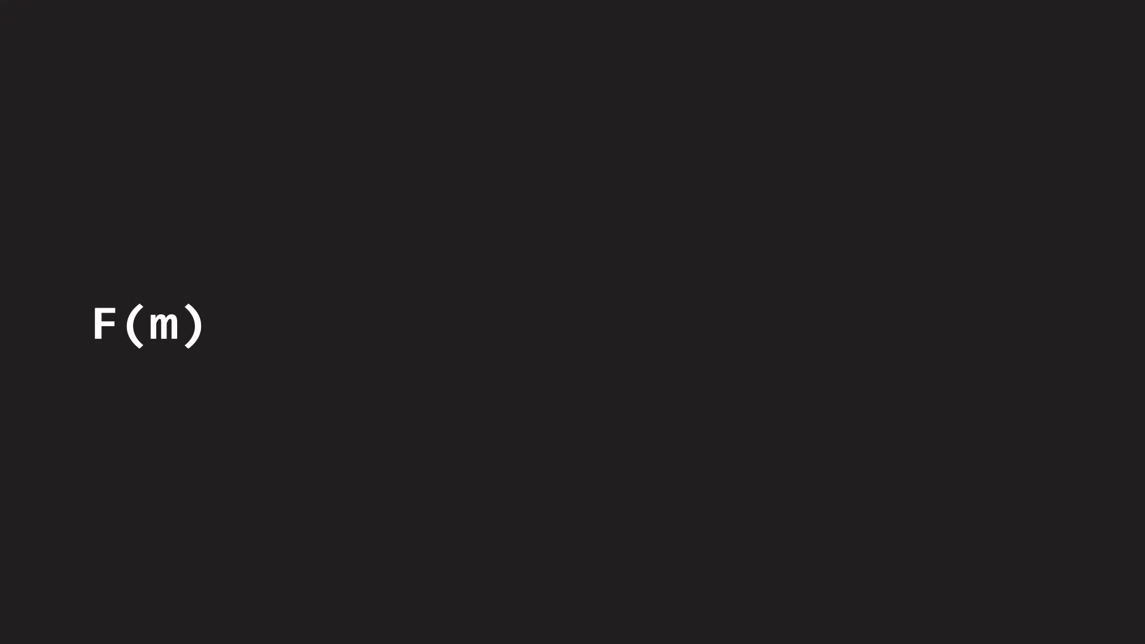
text(= F(m-)
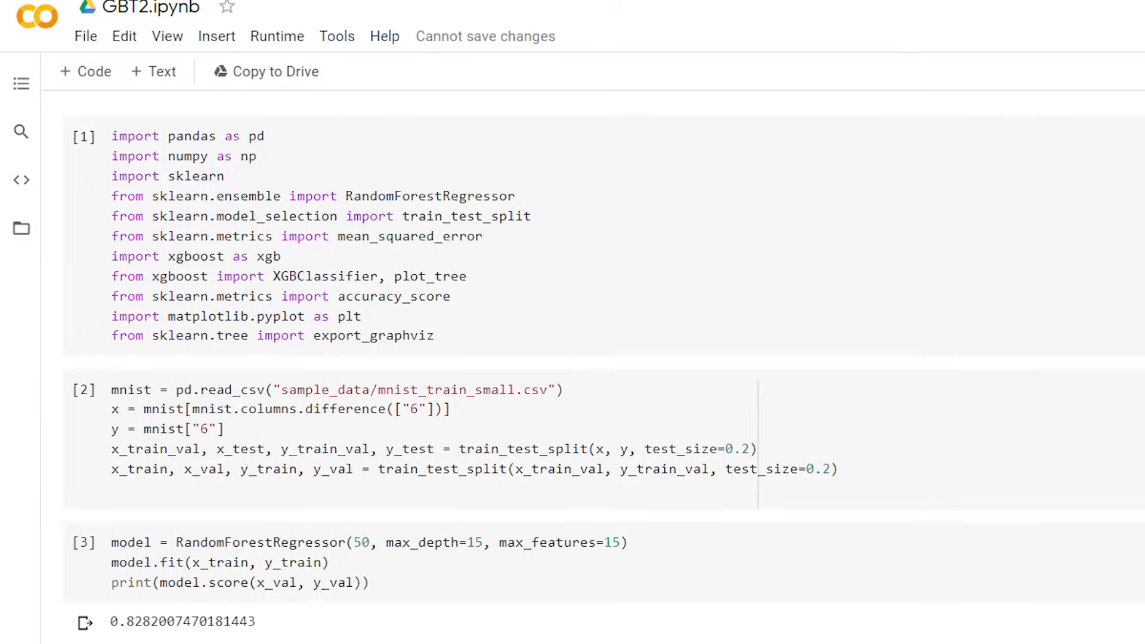
scroll(down, 3)
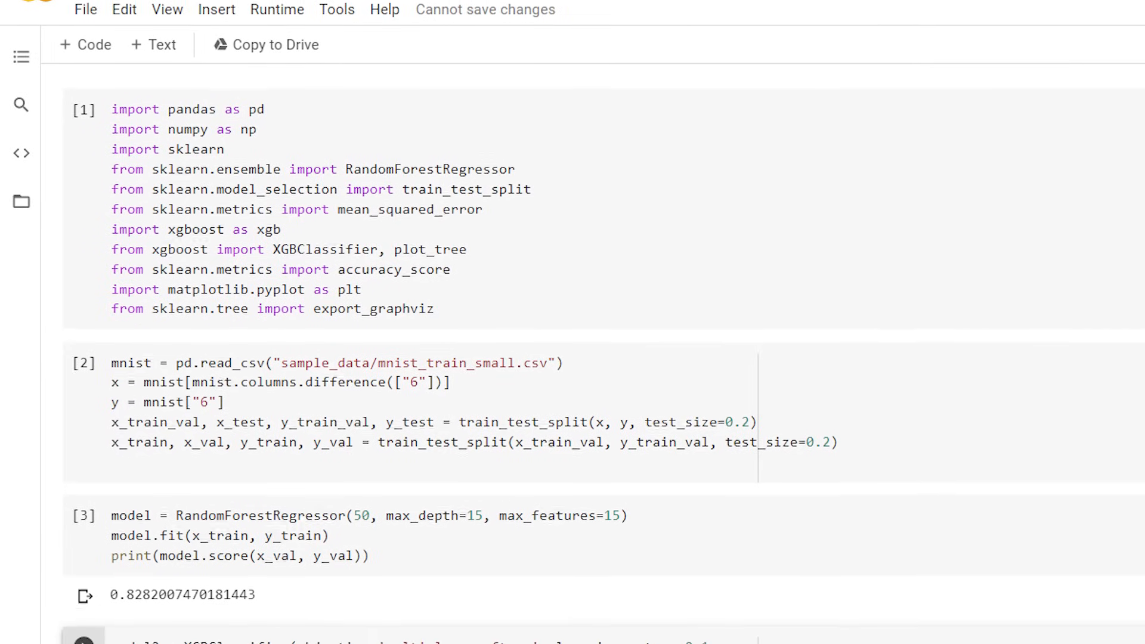
scroll(down, 3)
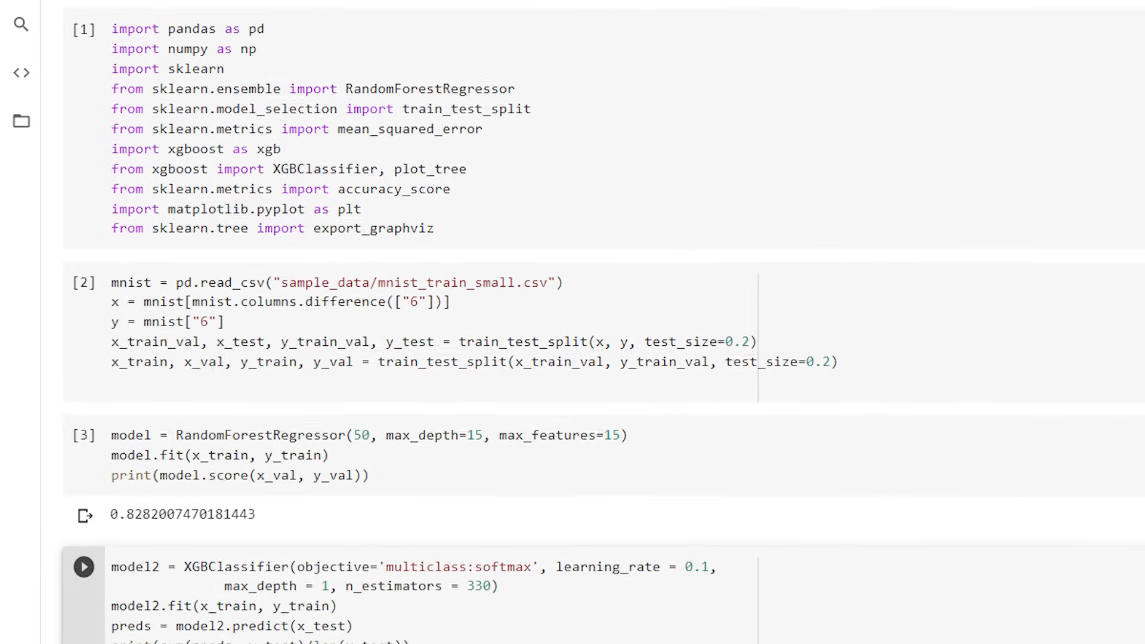
scroll(down, 3)
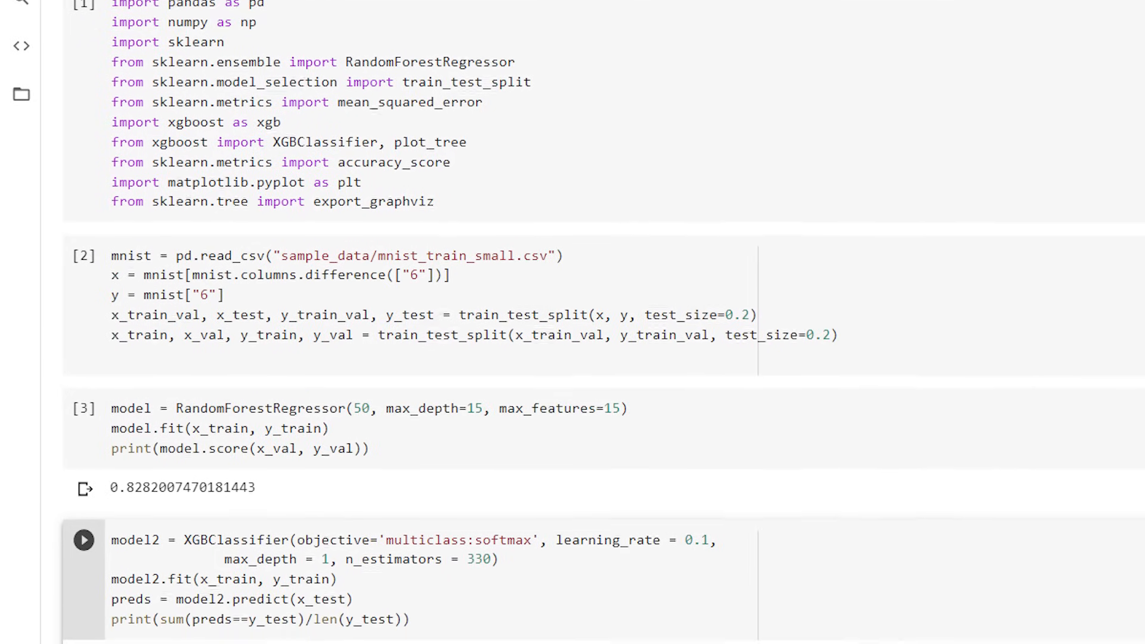